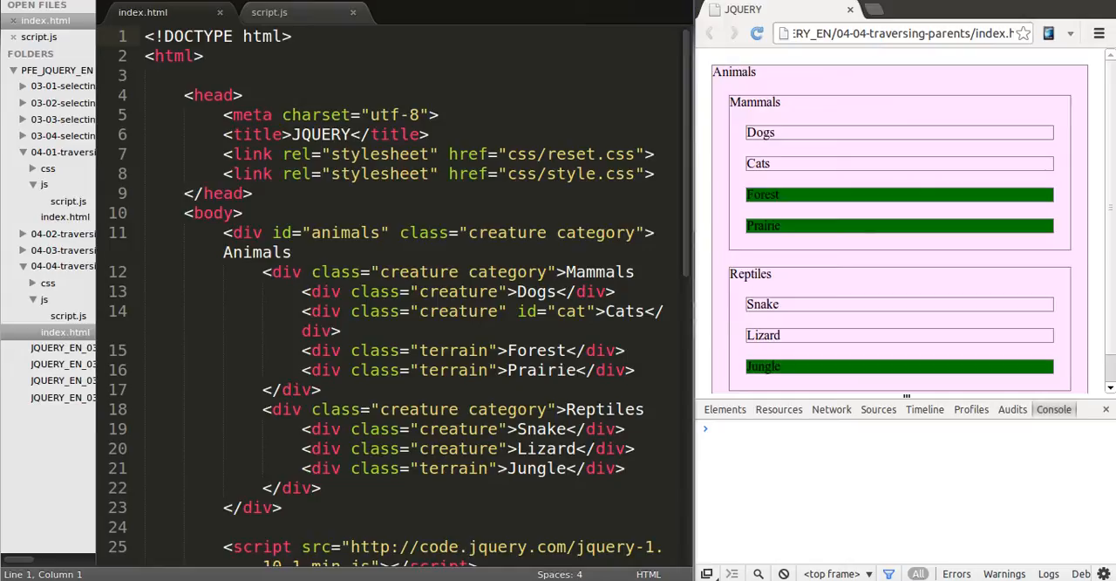
mouse_move(860, 254)
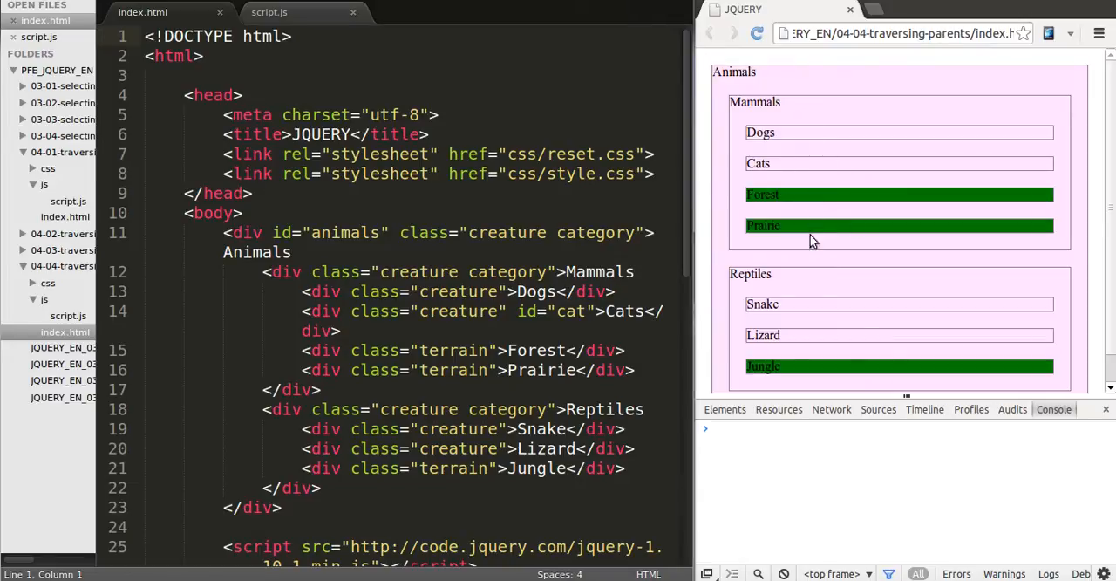
mouse_move(716, 400)
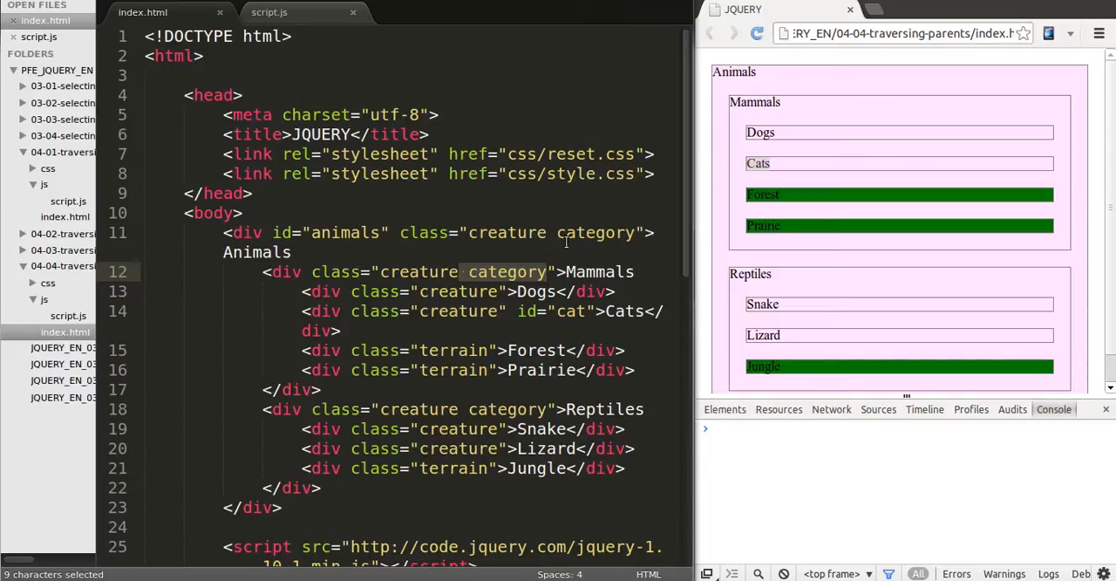
Step: Write var result = $('#cat').parent(); and console.log(result); in script.js
left_click(268, 10)
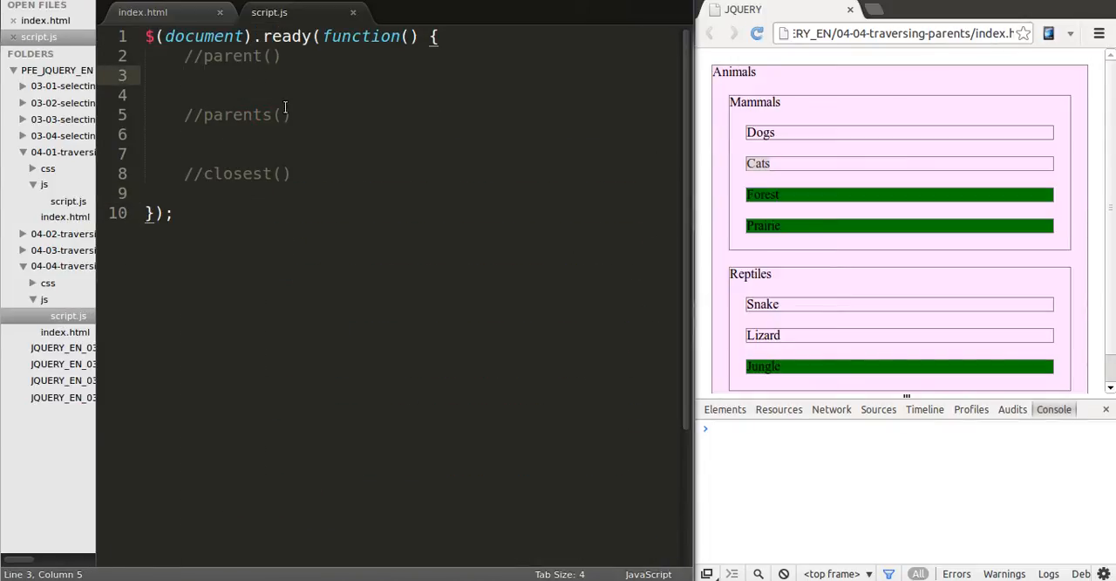
type("var result")
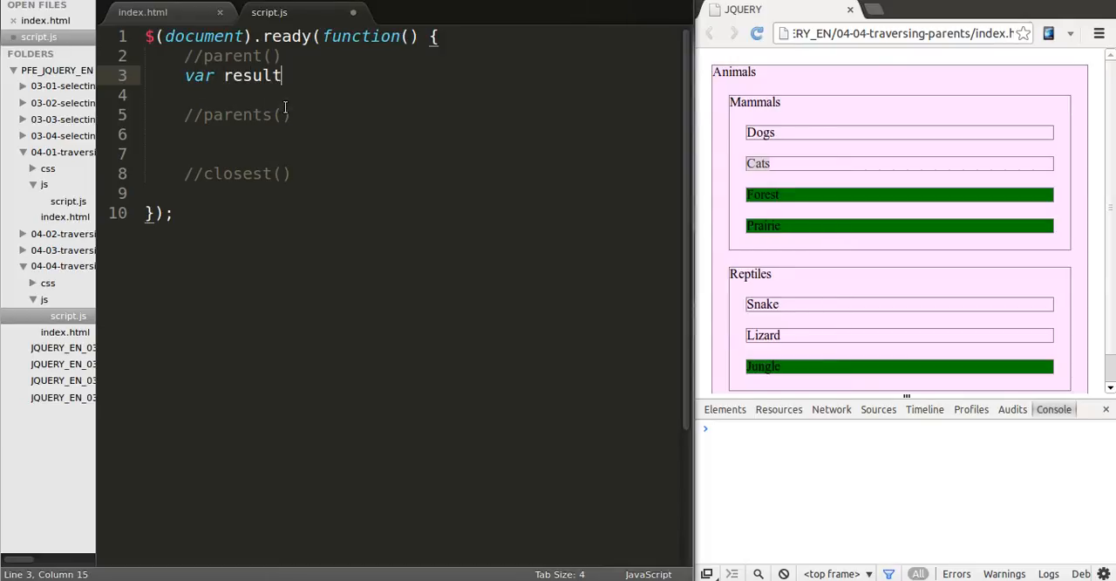
type("=")
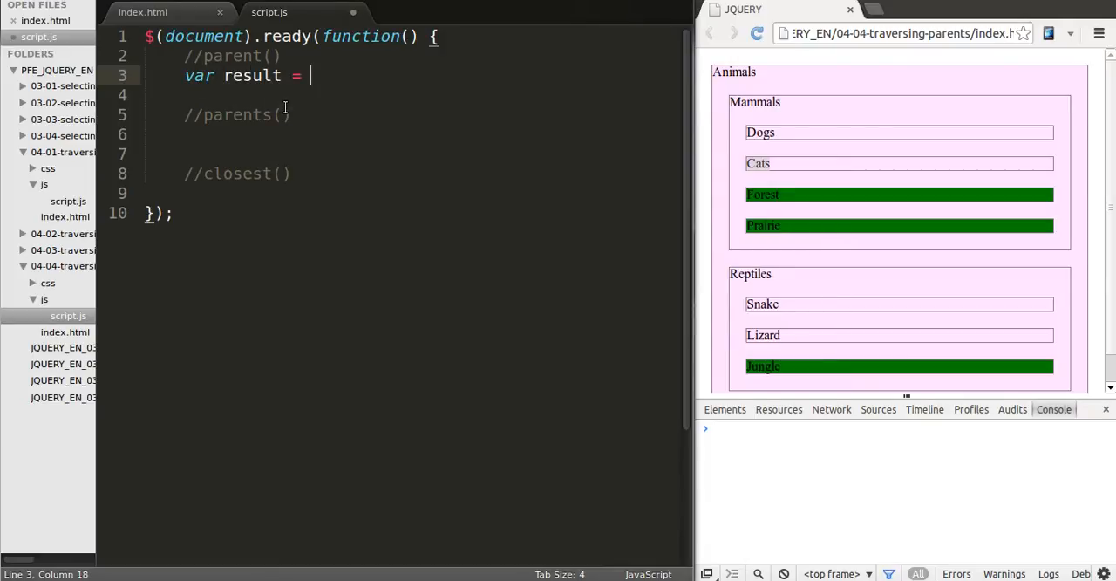
type("$()")
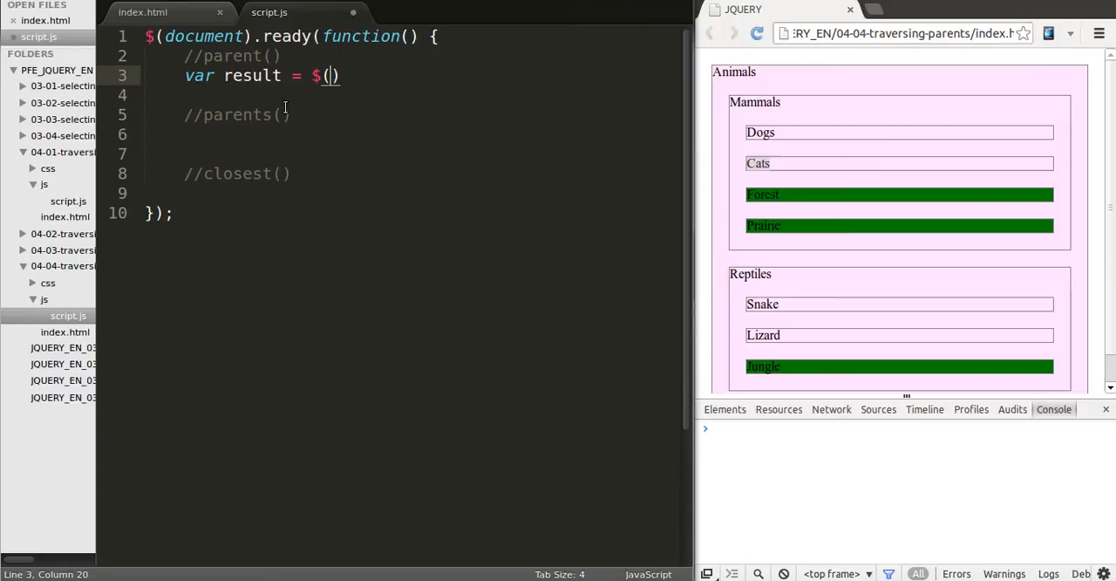
type("'#cat'")
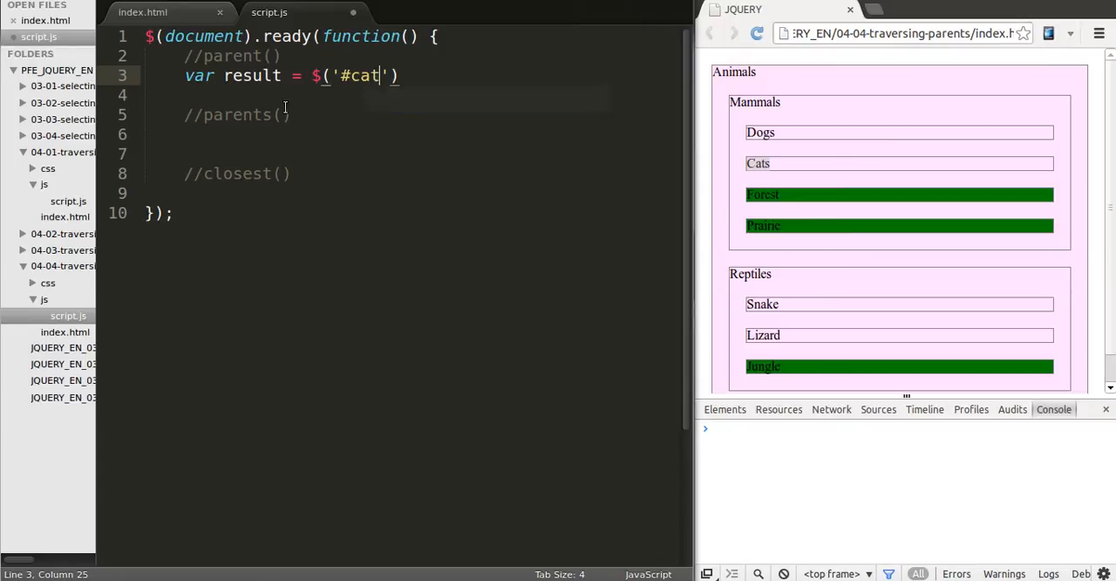
type(".")
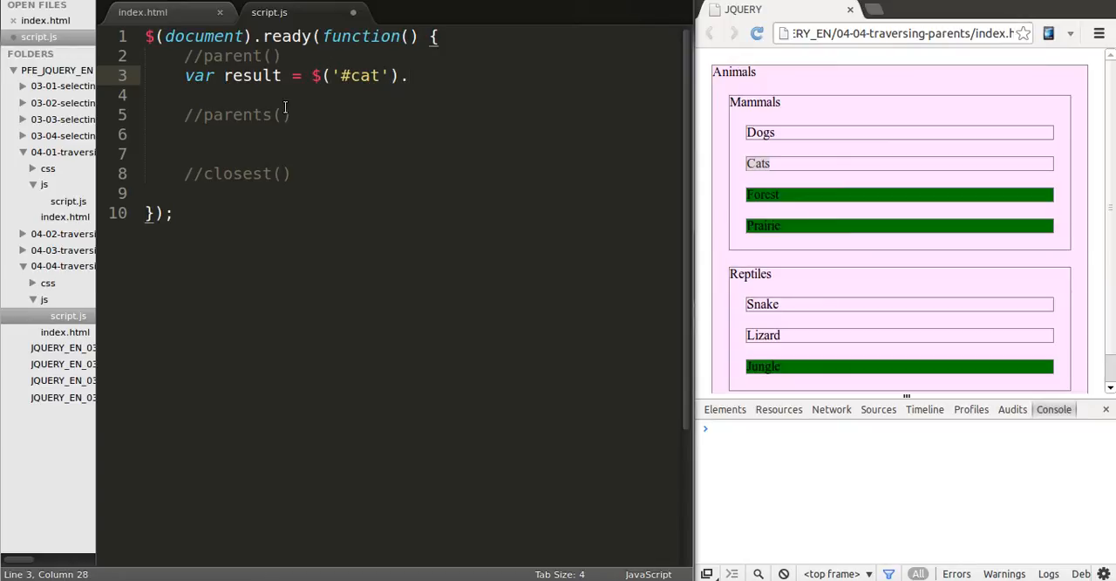
type("parent();")
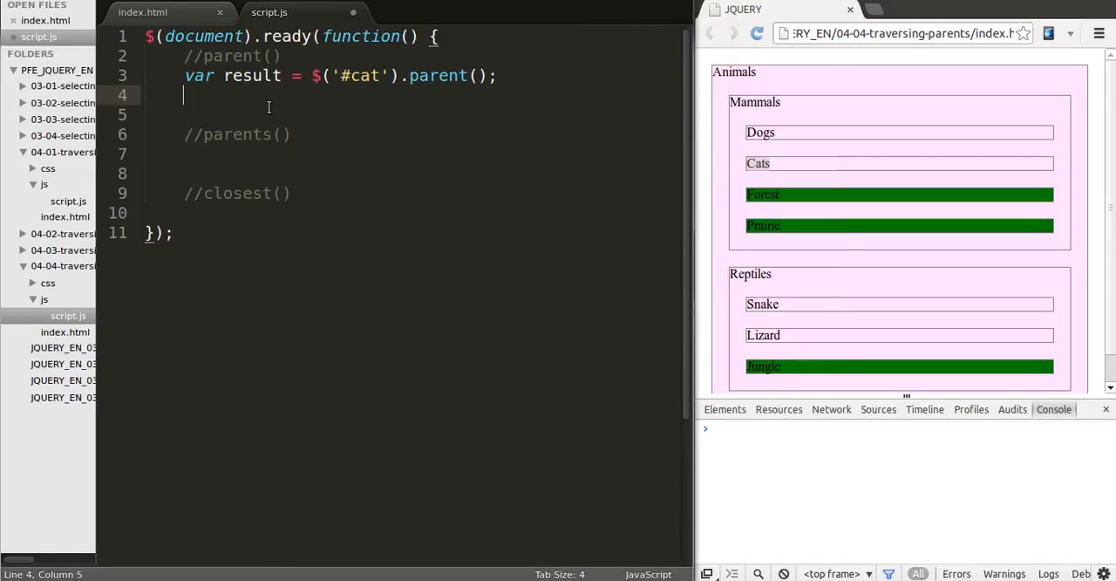
type("console.log(result);")
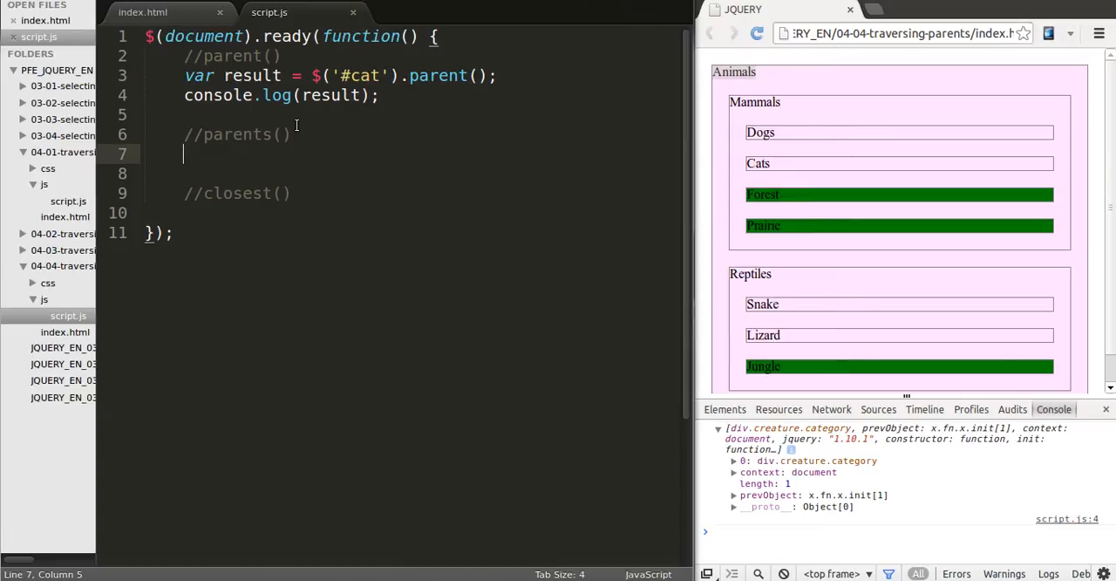
Step: Add result = $('#cat').parents(); with console.log(result); and reload the page to run it
type("result =")
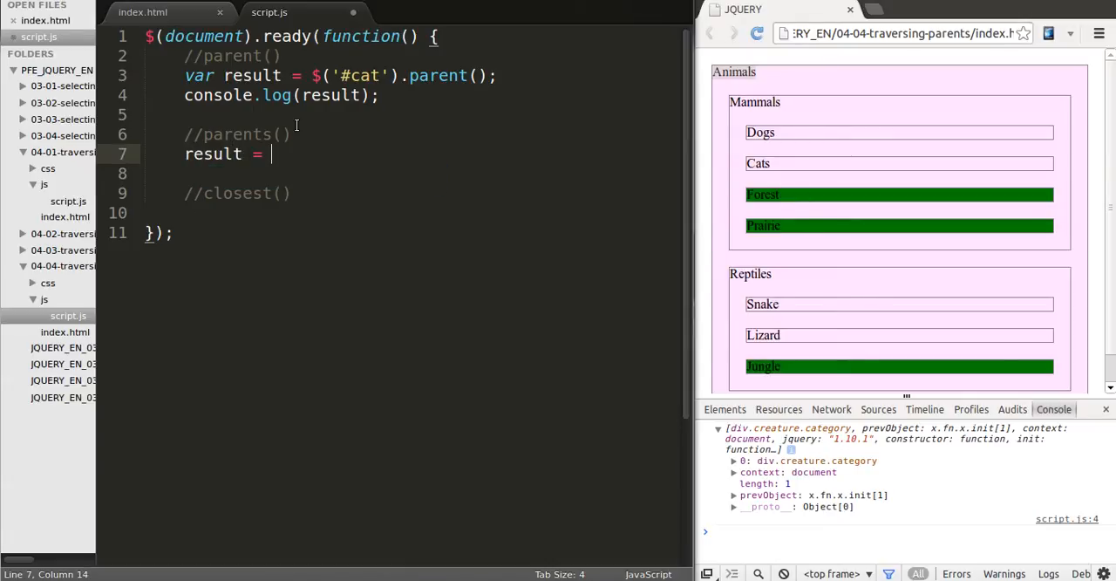
type("$('')")
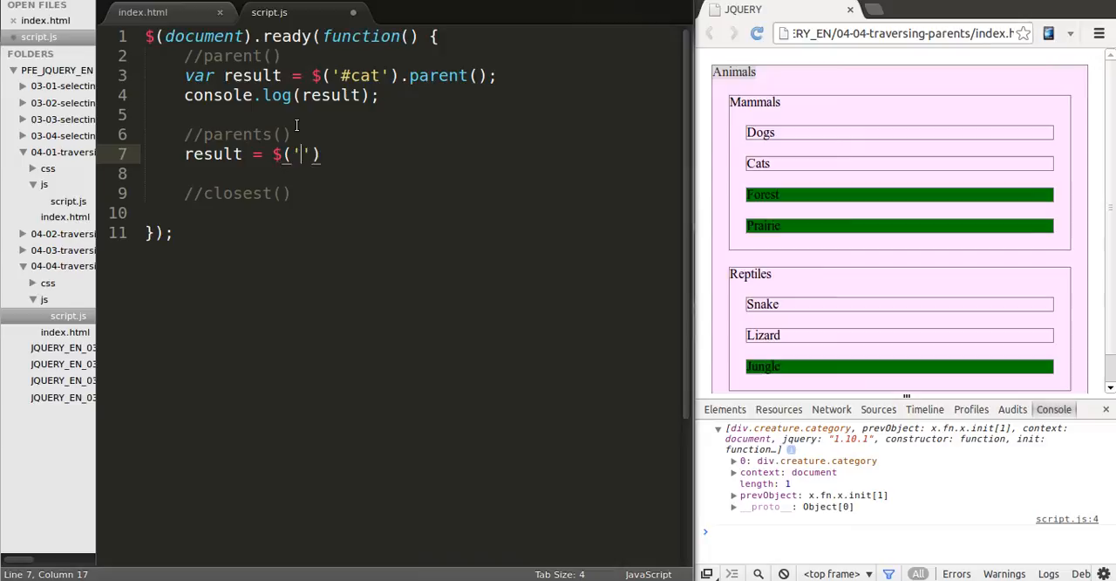
type("#cat').parents();")
left_click(405, 173)
type("console.log")
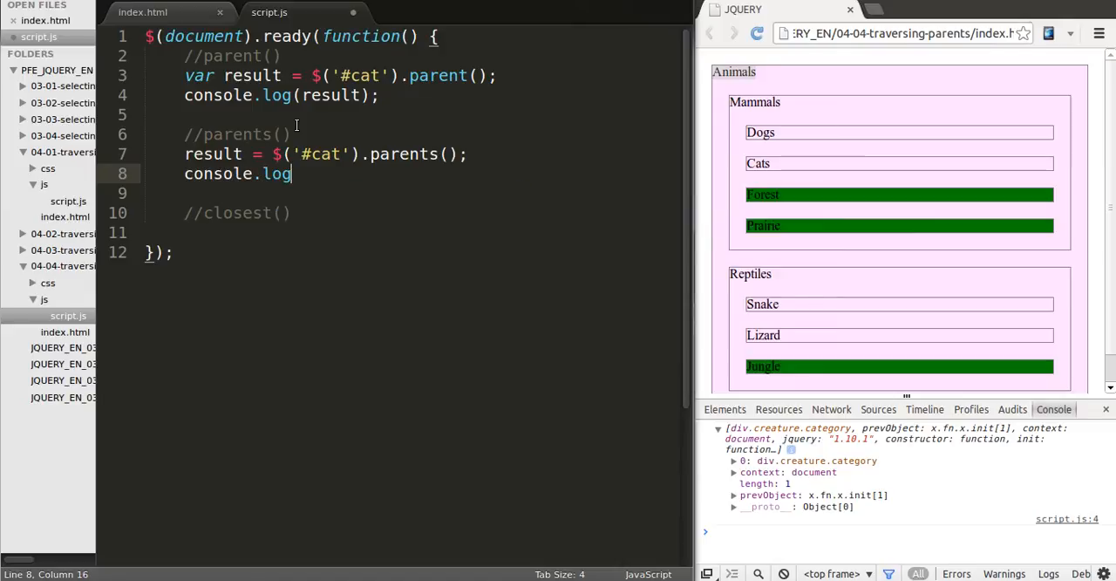
type("(result);")
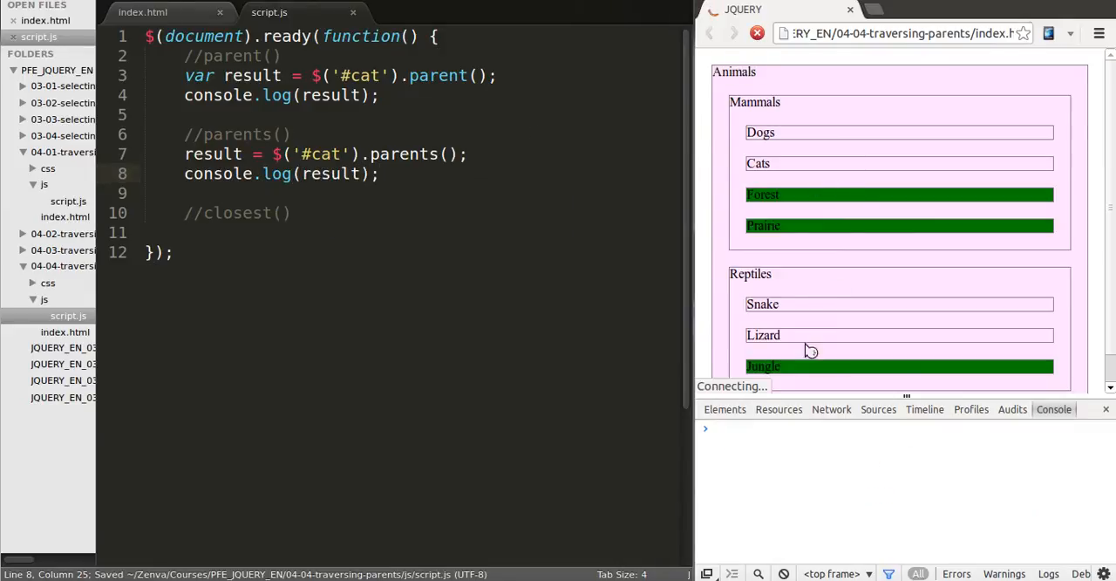
left_click(733, 33)
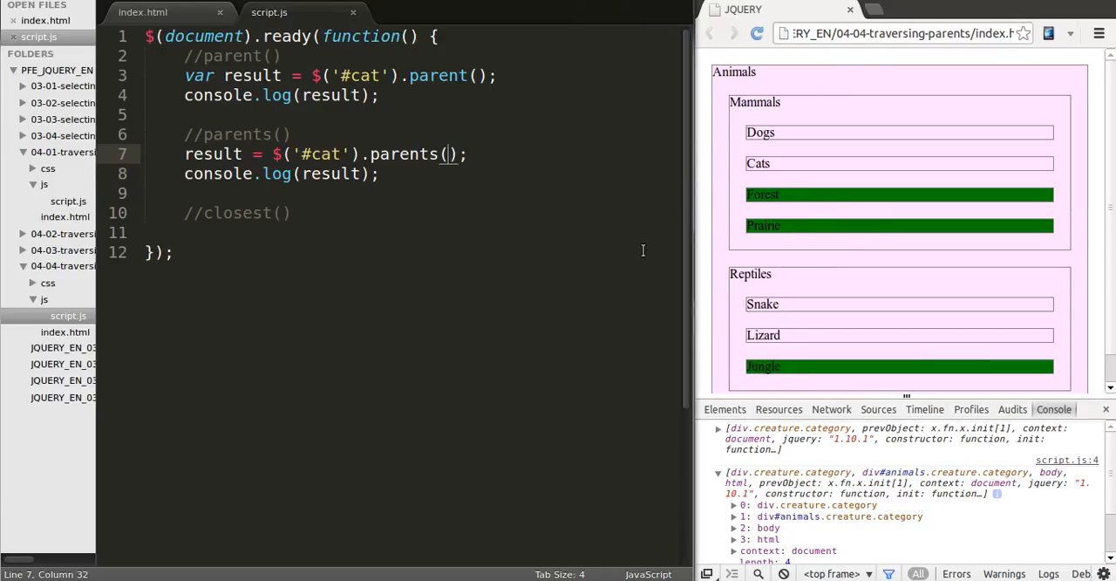
Step: Narrow the parents() lookup to the '.category' selector and rerun it in Chrome
type(".category'")
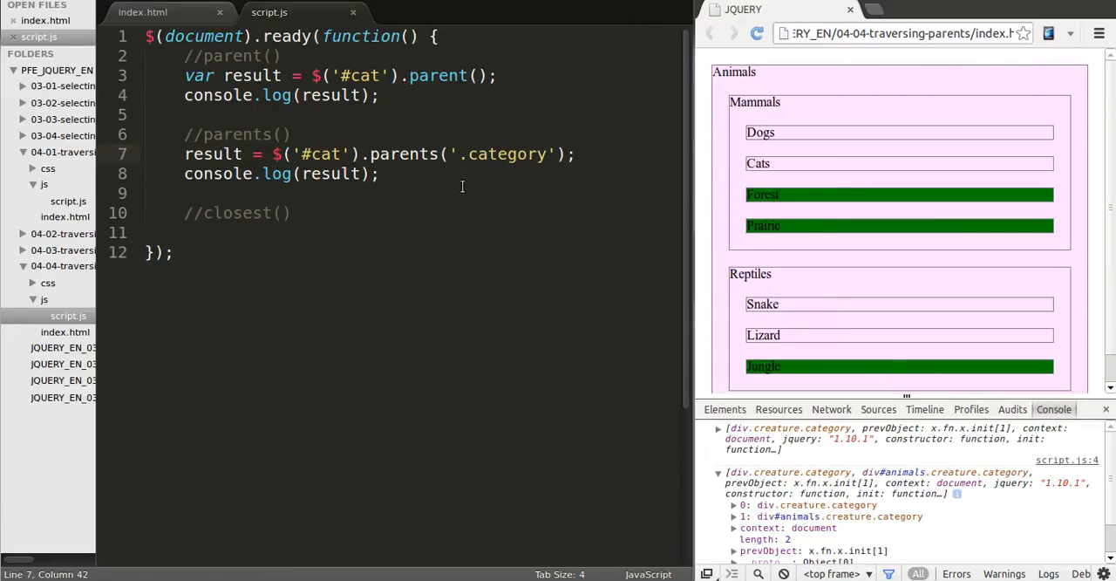
left_click(378, 174)
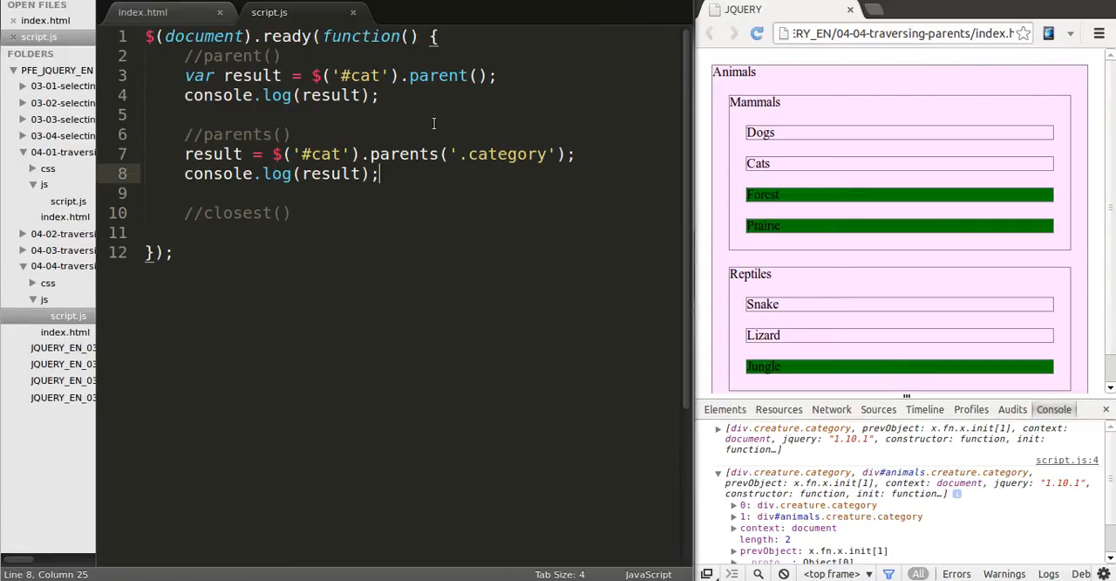
left_click(478, 75)
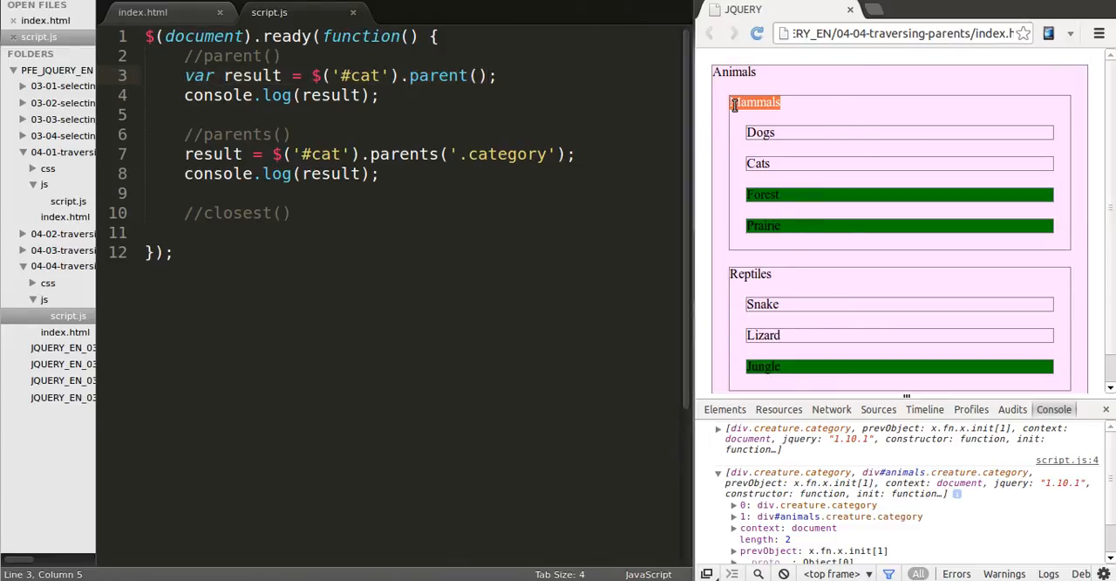
mouse_move(743, 274)
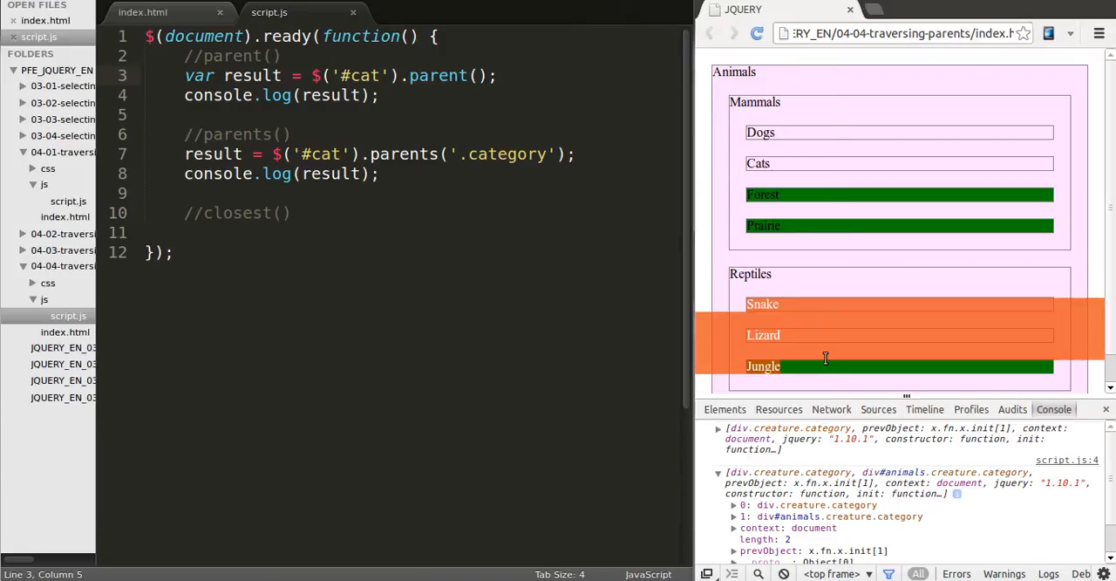
mouse_move(783, 350)
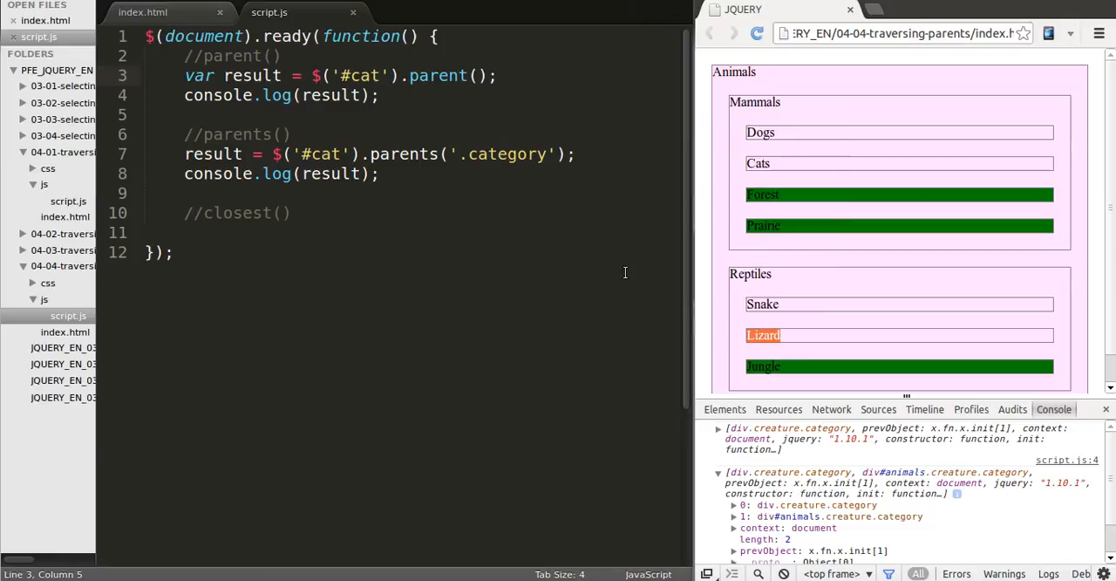
mouse_move(624, 333)
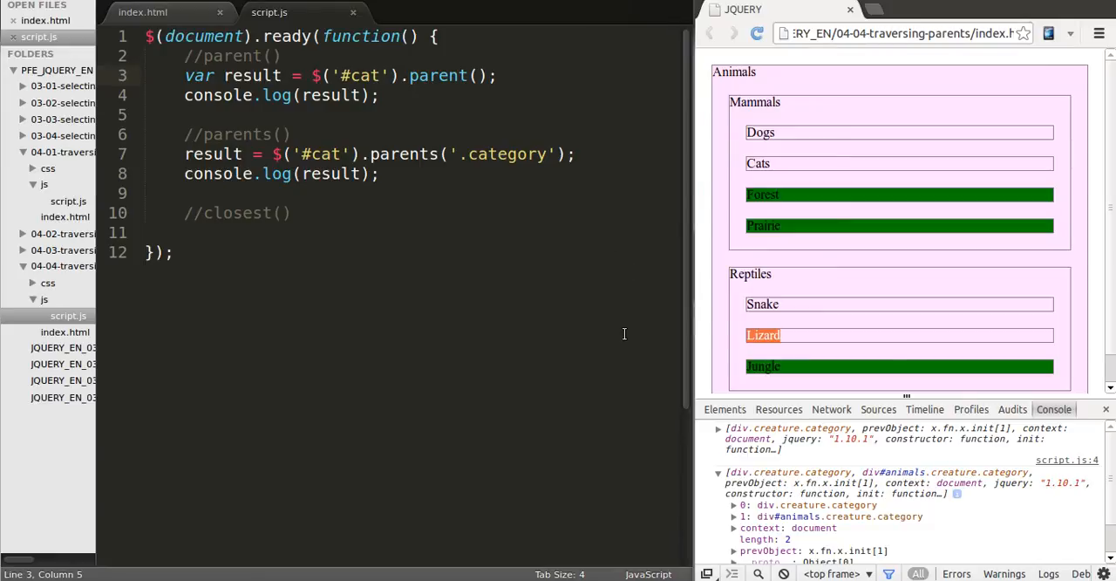
mouse_move(406, 251)
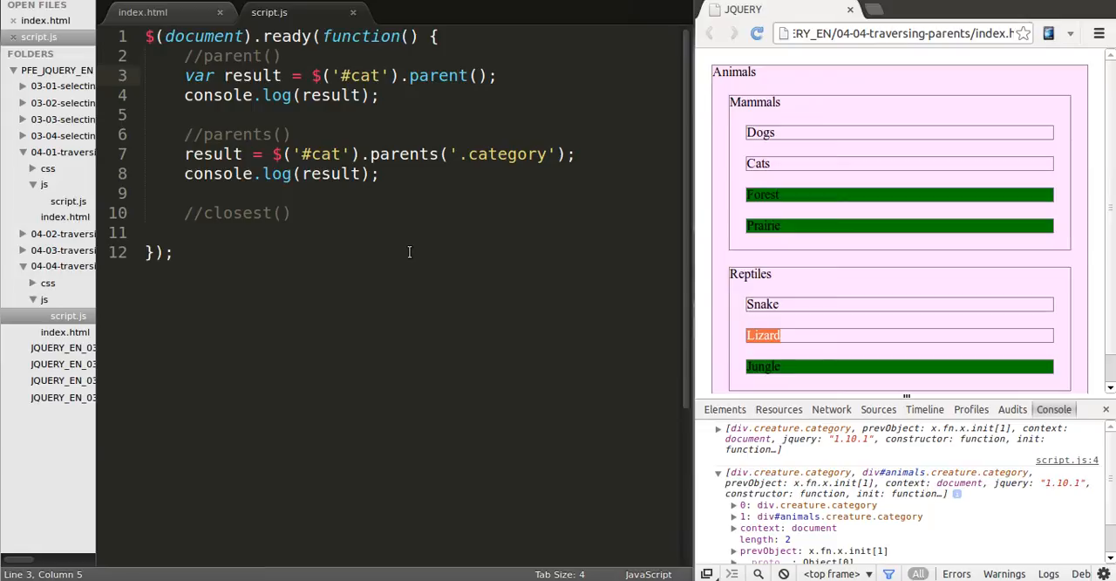
mouse_move(694, 218)
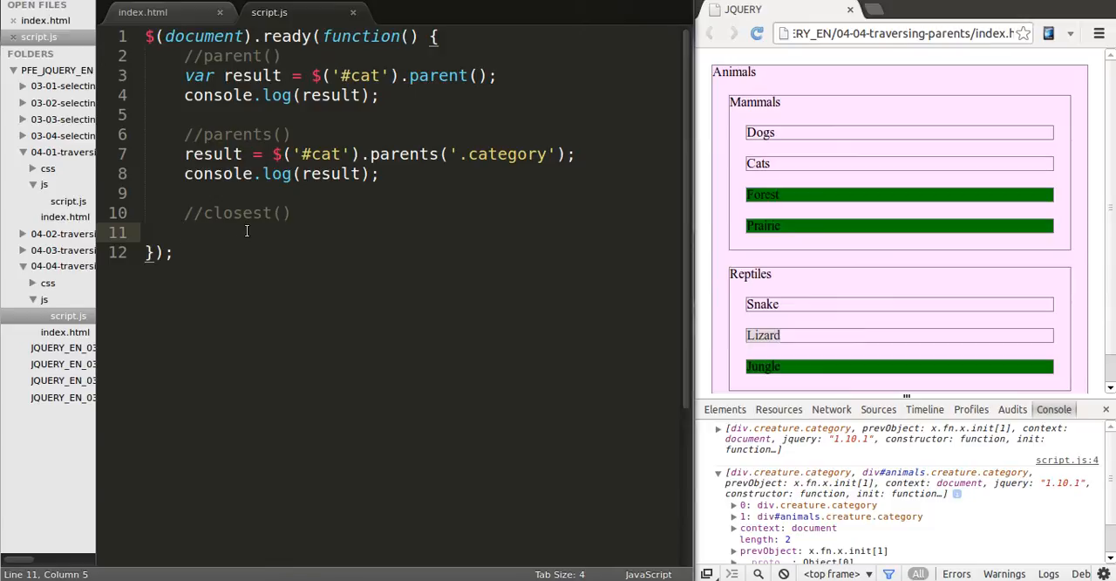
mouse_move(234, 238)
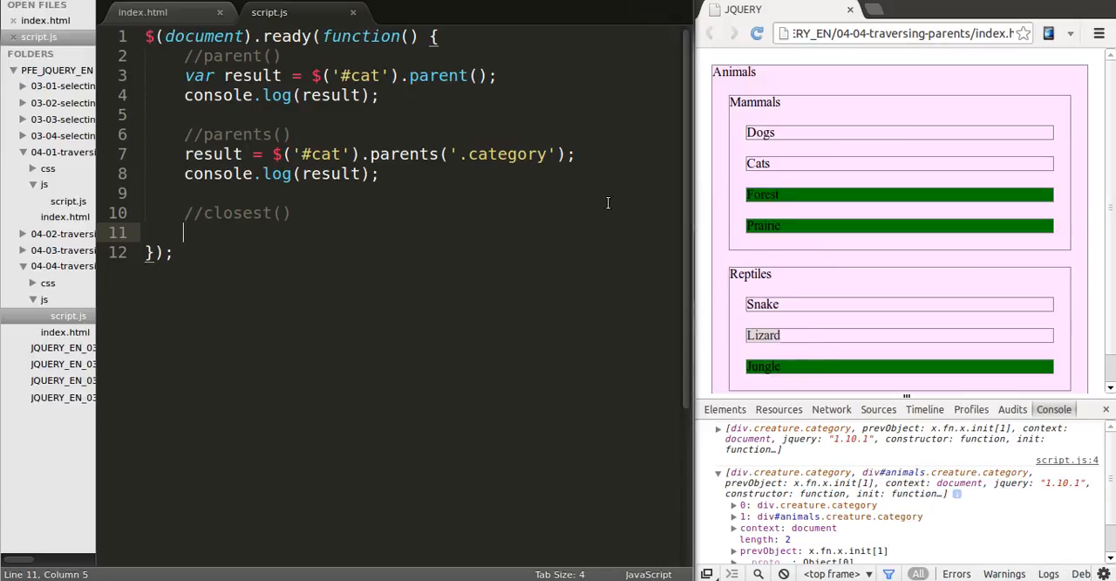
mouse_move(757, 268)
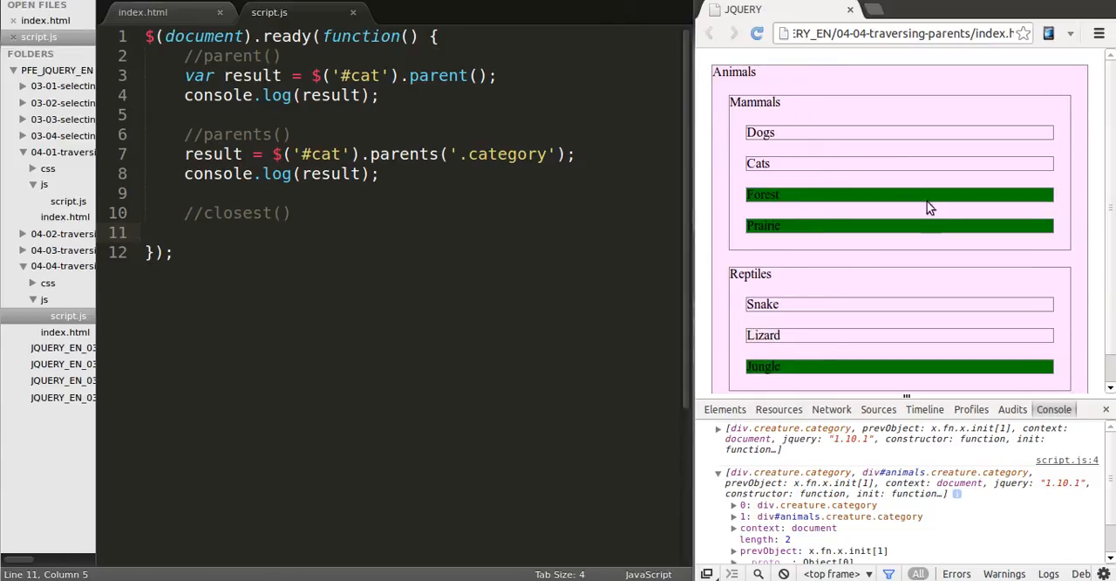
mouse_move(851, 270)
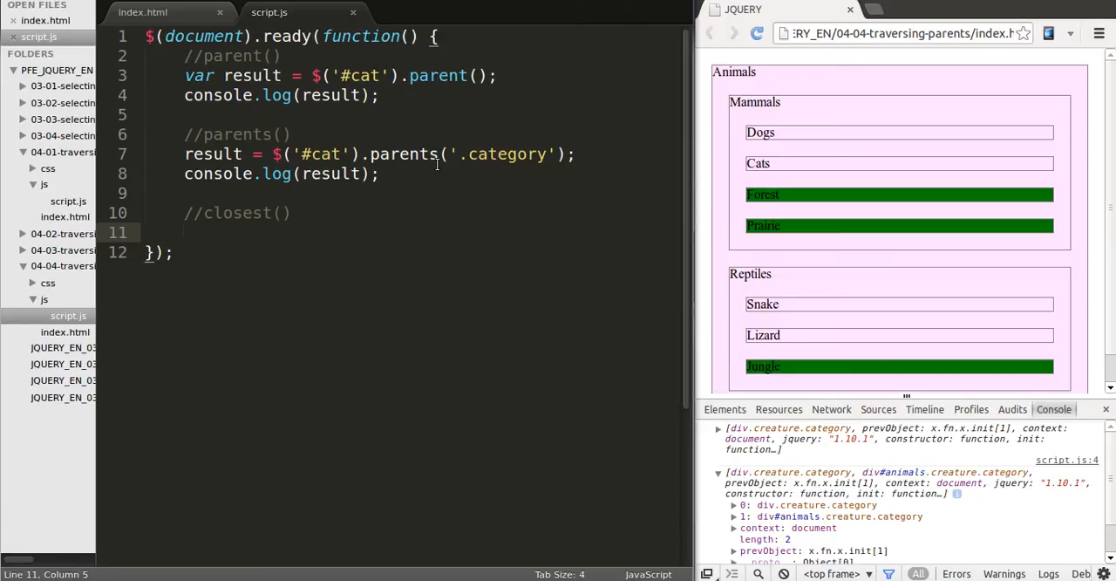
Step: Add result = $('#cat').closest('.category'); with console.log(result); under the closest comment
double_click(502, 154)
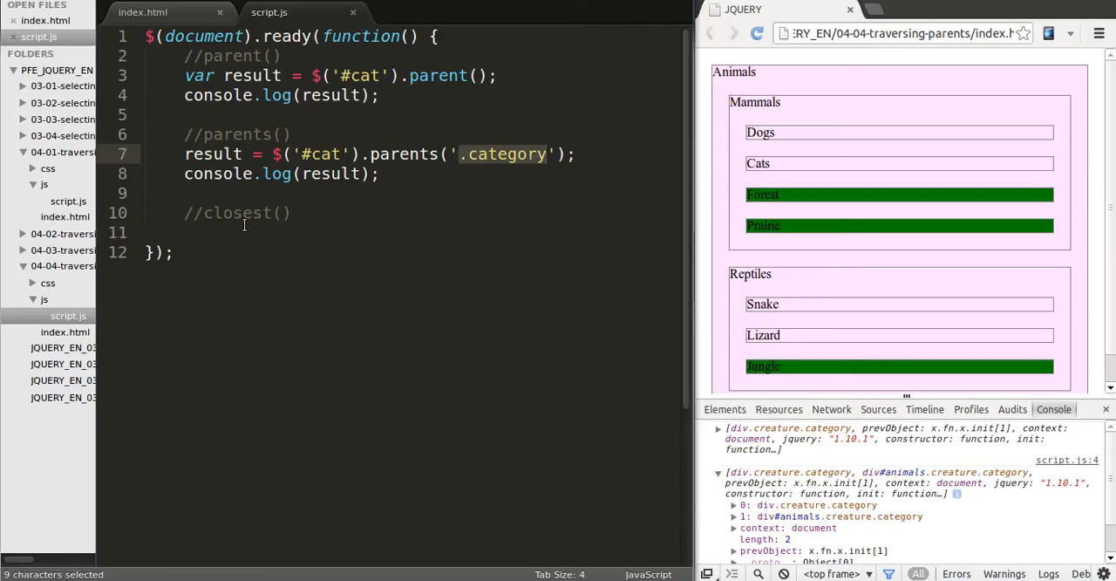
type("result -")
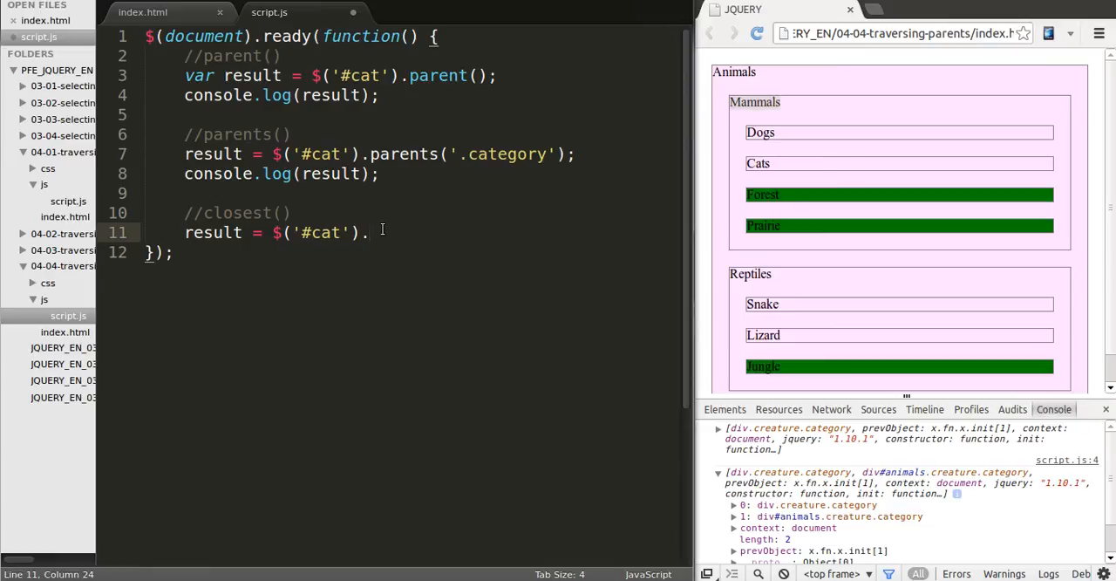
type("closest()")
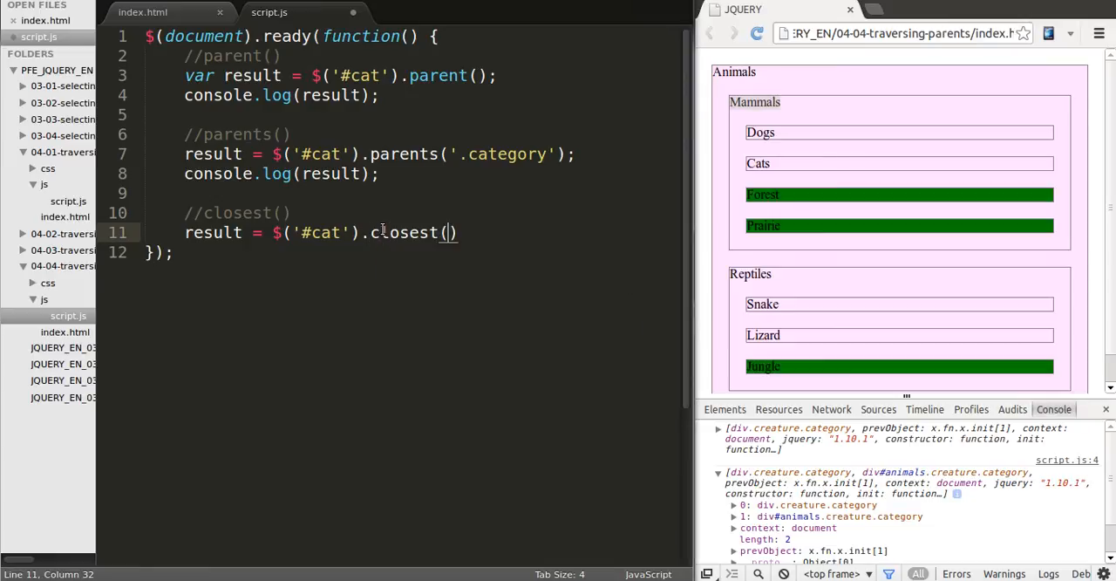
type("'.cat'")
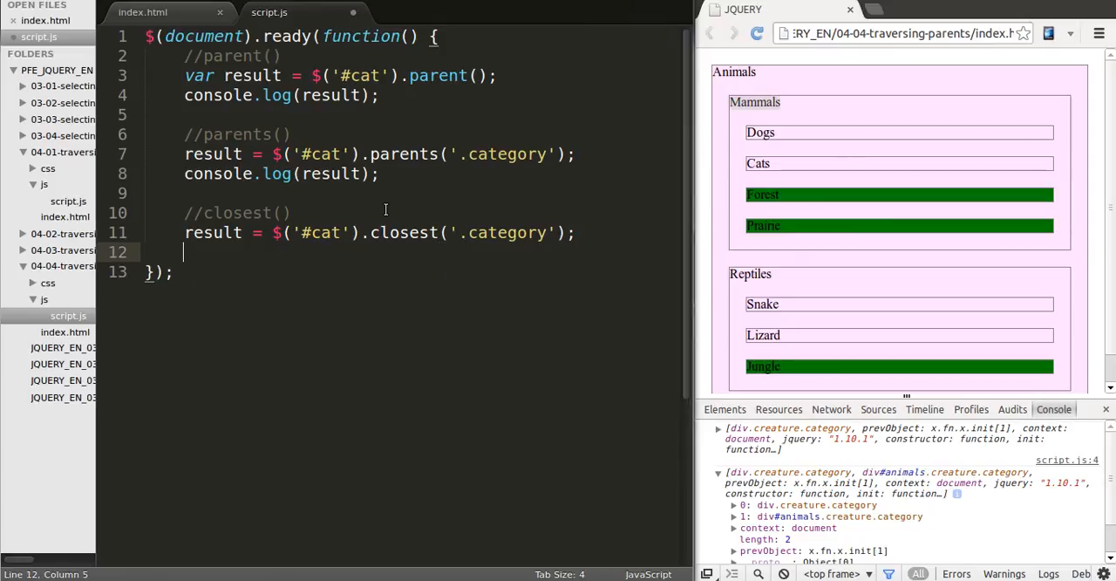
type("console.log(")
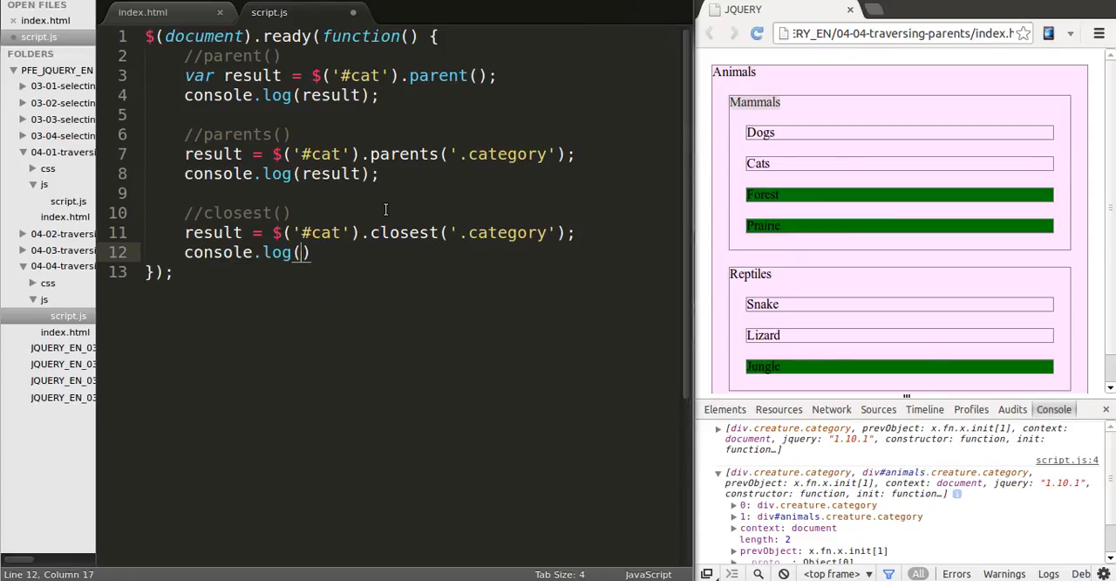
type("result")
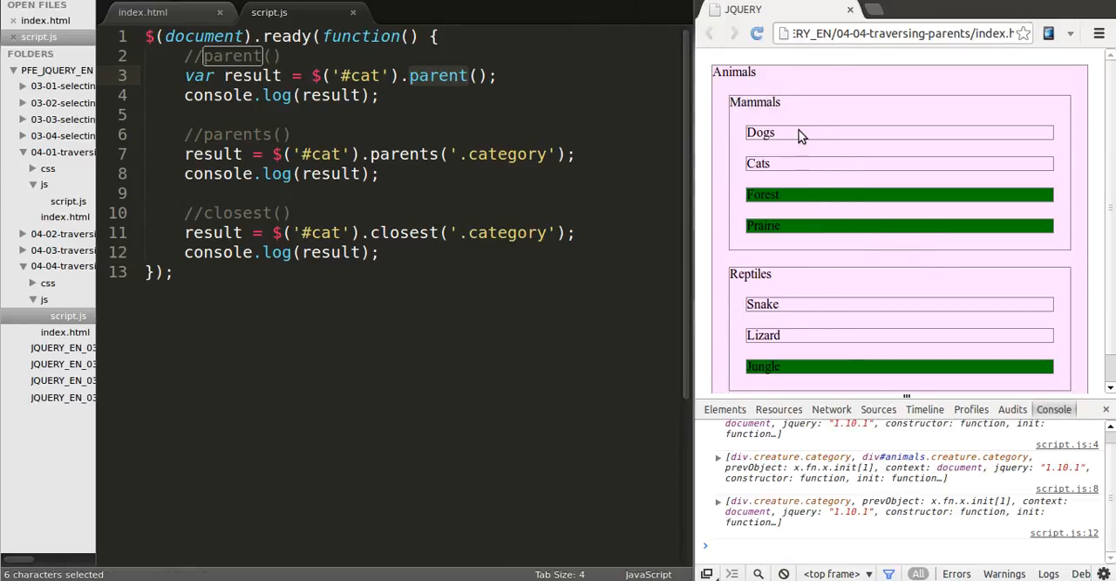
mouse_move(852, 364)
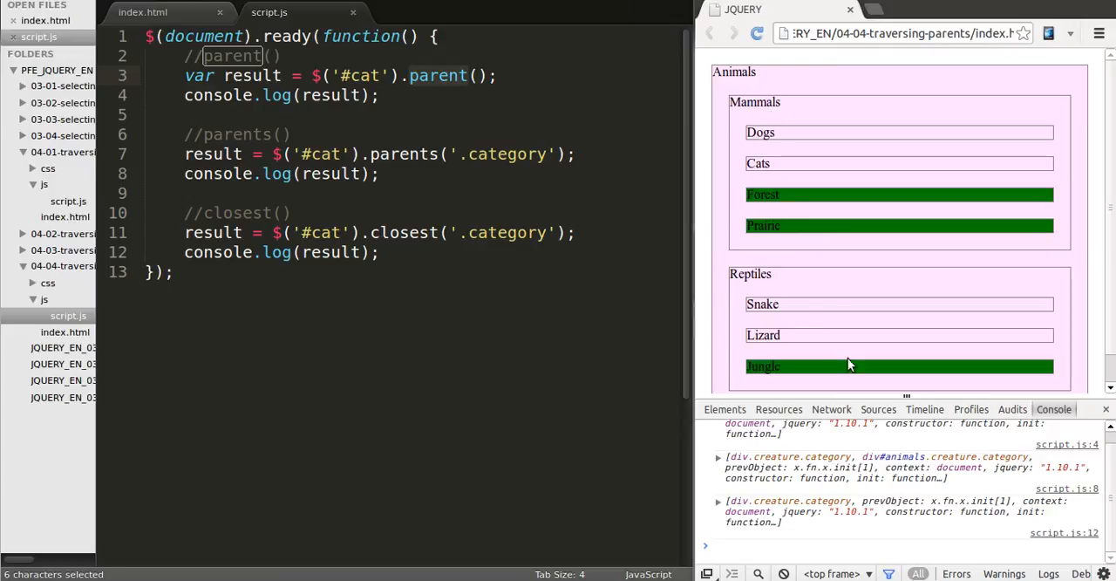
left_click(718, 501)
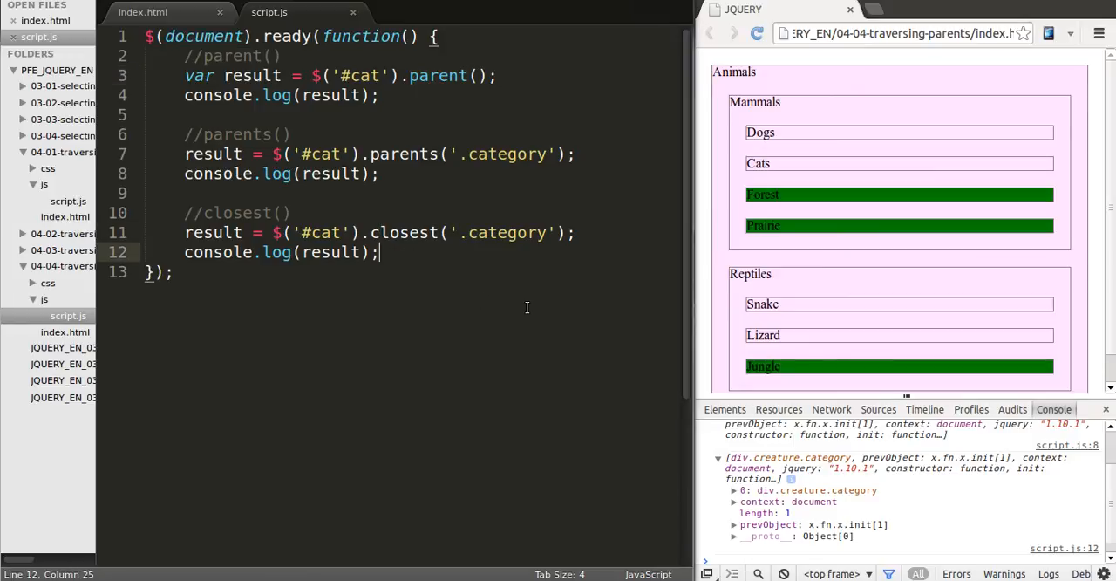
mouse_move(548, 324)
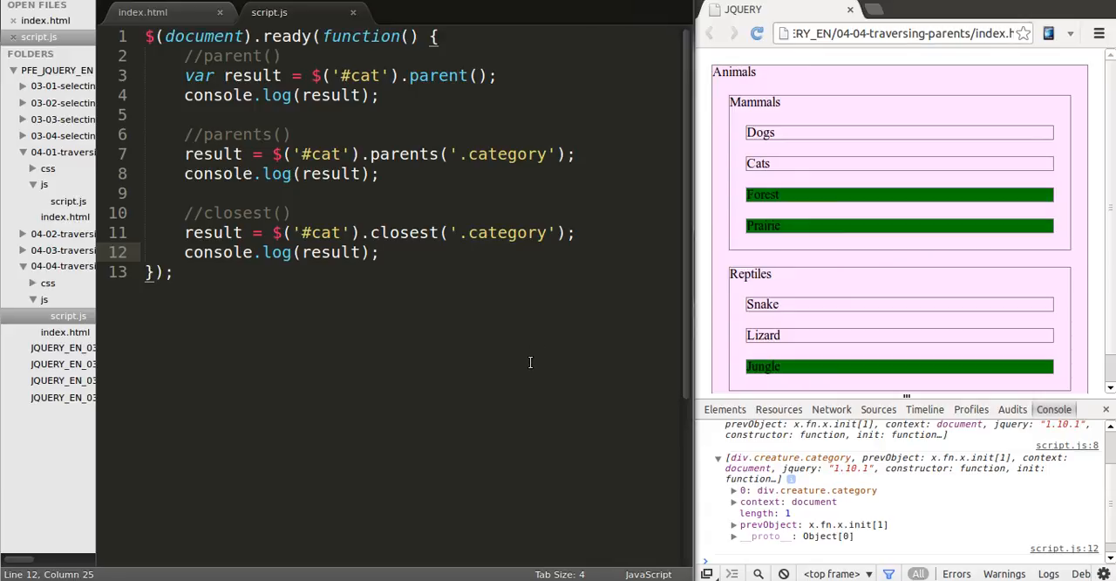
mouse_move(513, 405)
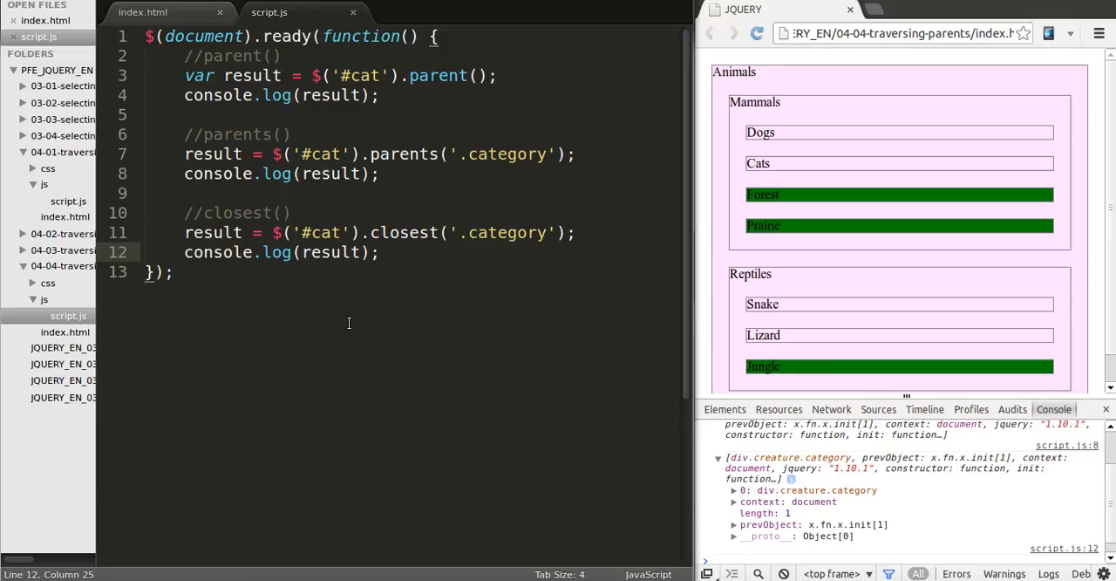
mouse_move(349, 293)
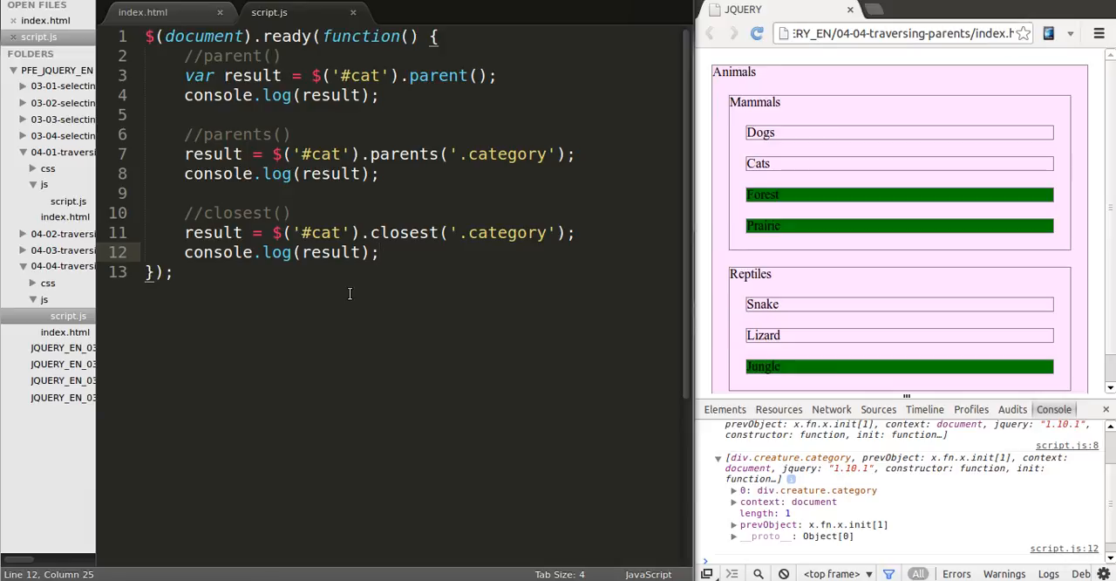
left_click(380, 251)
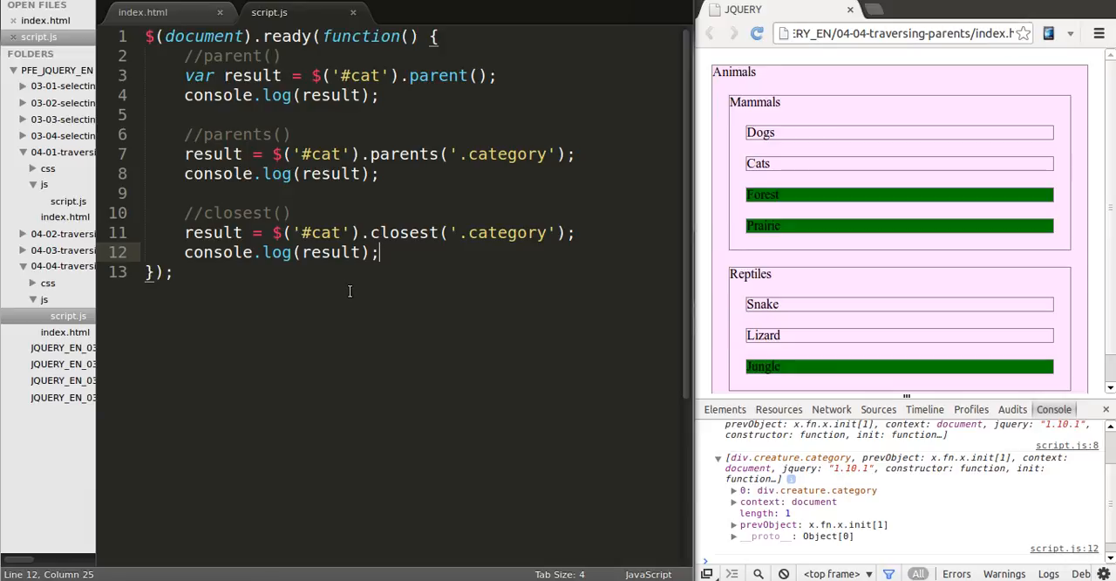